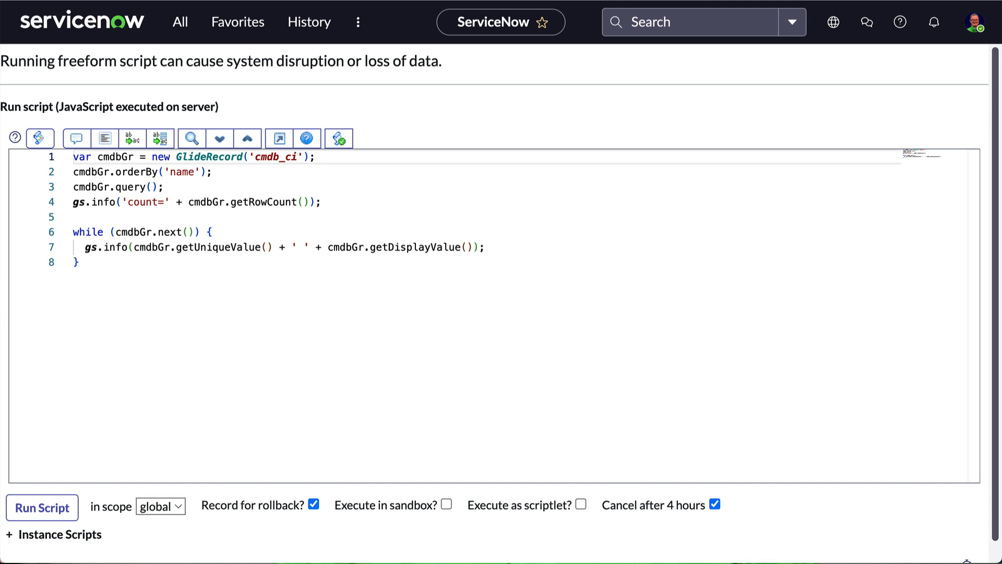
pyautogui.moveTo(43, 507)
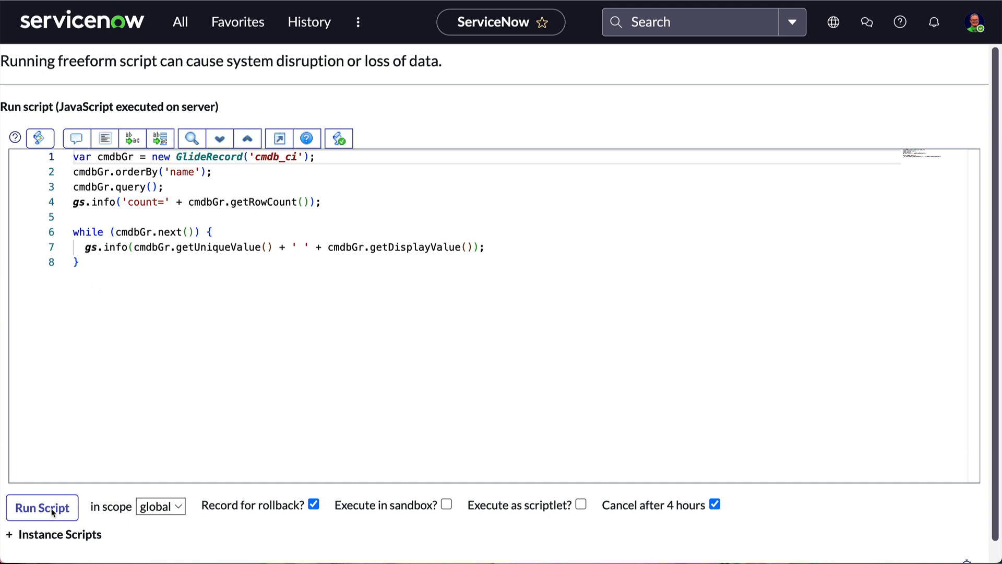
# Run the cmdb_ci listing script and scroll its output: count=2784, then each record's id and name.
pyautogui.click(42, 507)
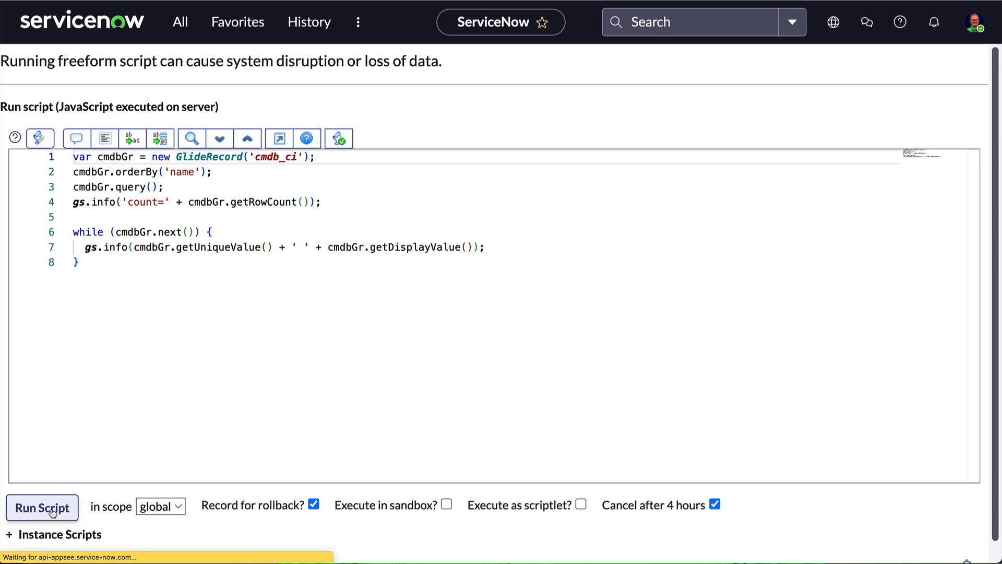
pyautogui.click(42, 507)
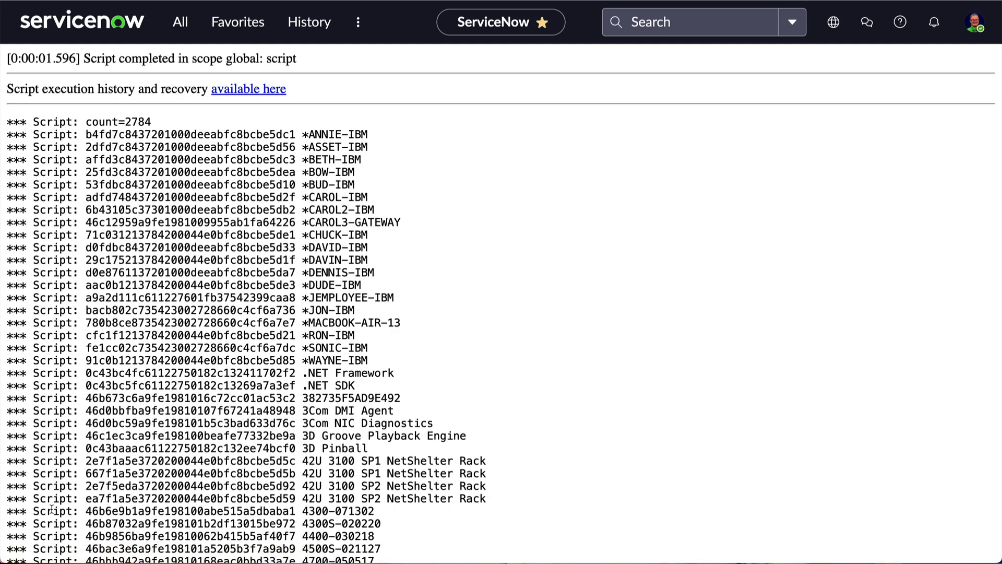
pyautogui.scroll(-3)
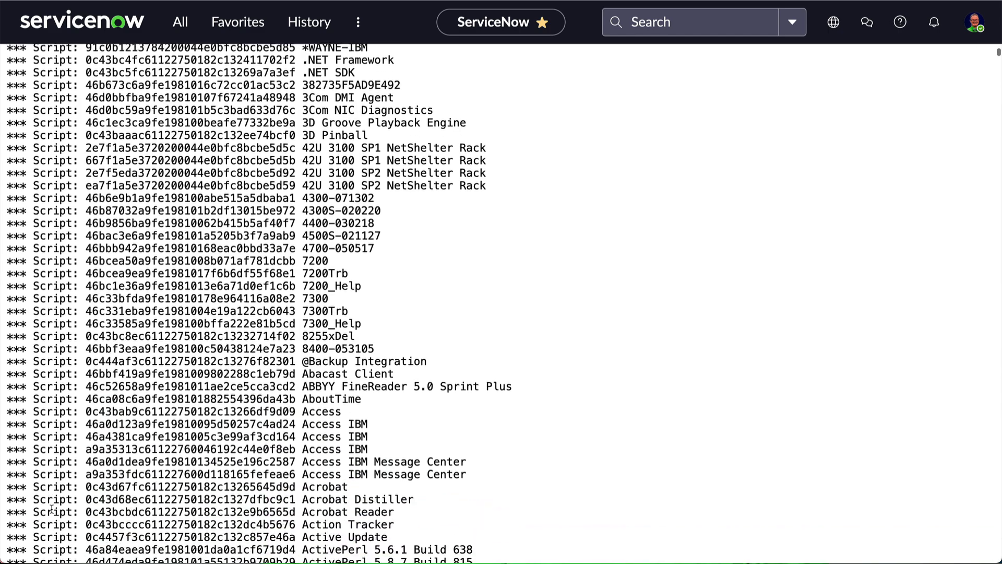
pyautogui.scroll(-3)
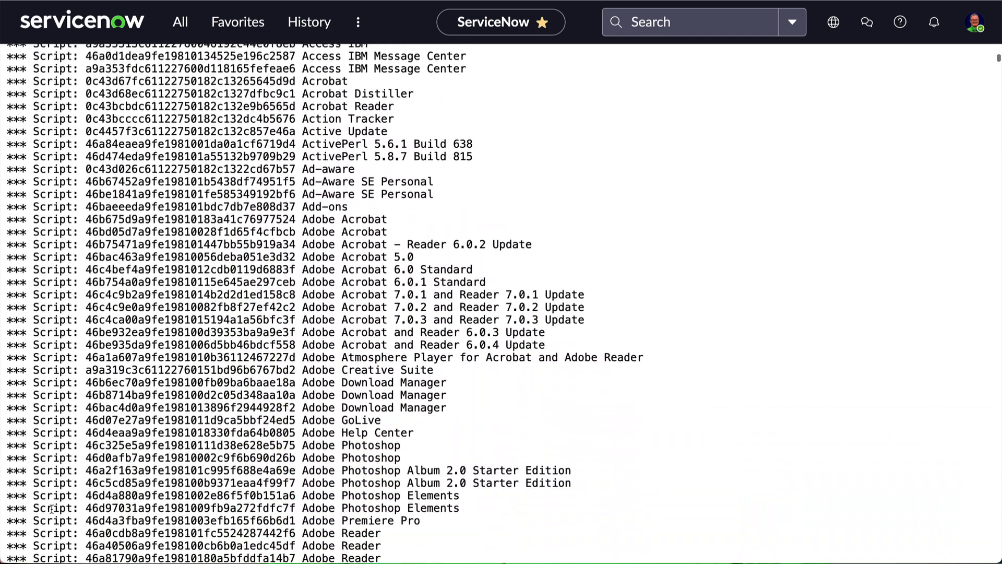
pyautogui.scroll(-3)
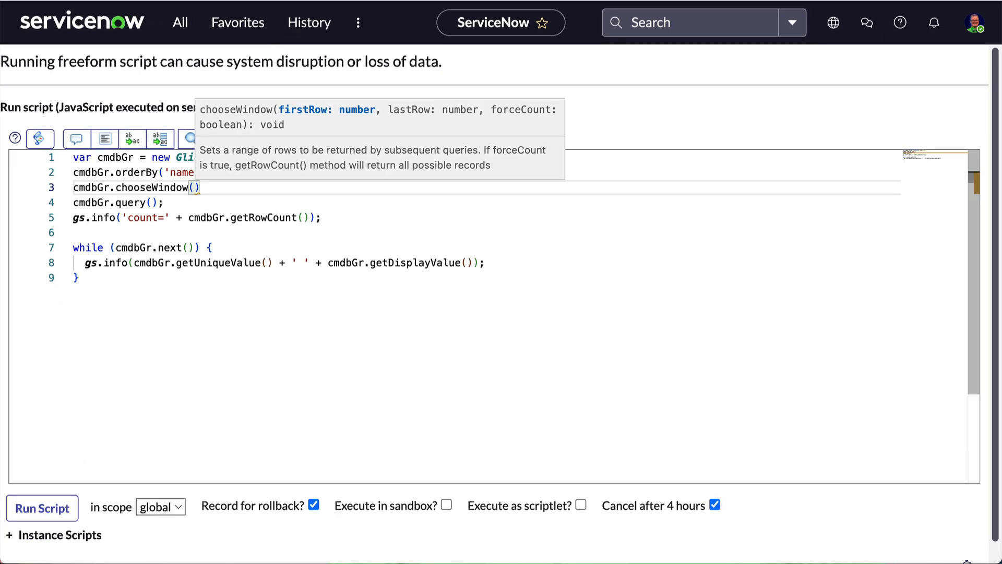
# Limit the query with chooseWindow(0,20) and run the script on the first 20 records.
pyautogui.write('0,20')
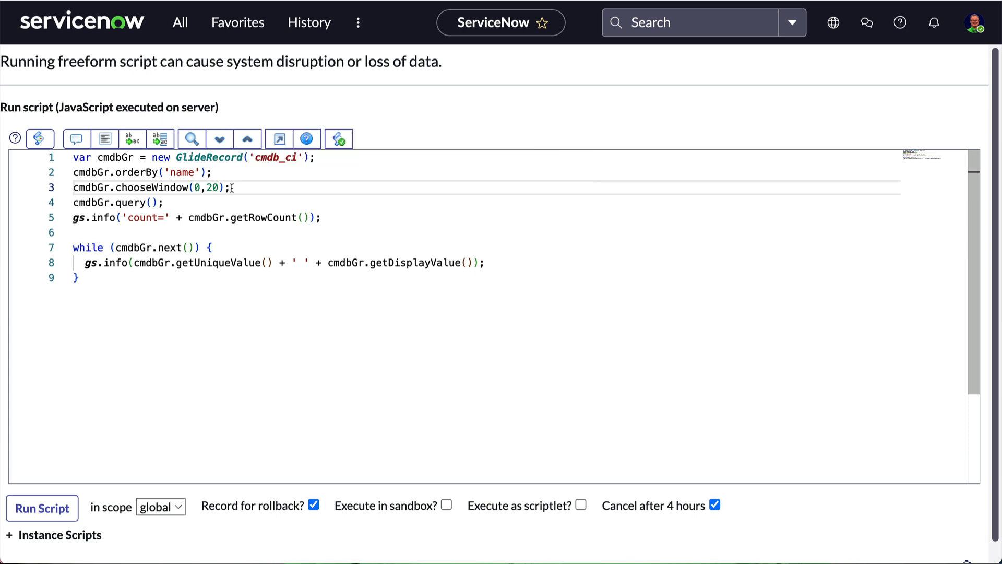
pyautogui.moveTo(63, 469)
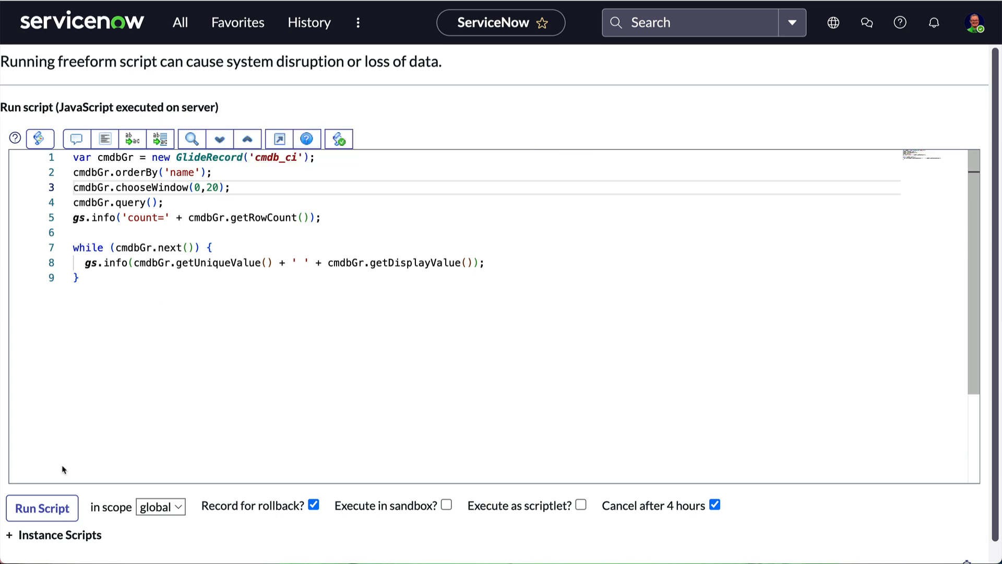
pyautogui.click(41, 508)
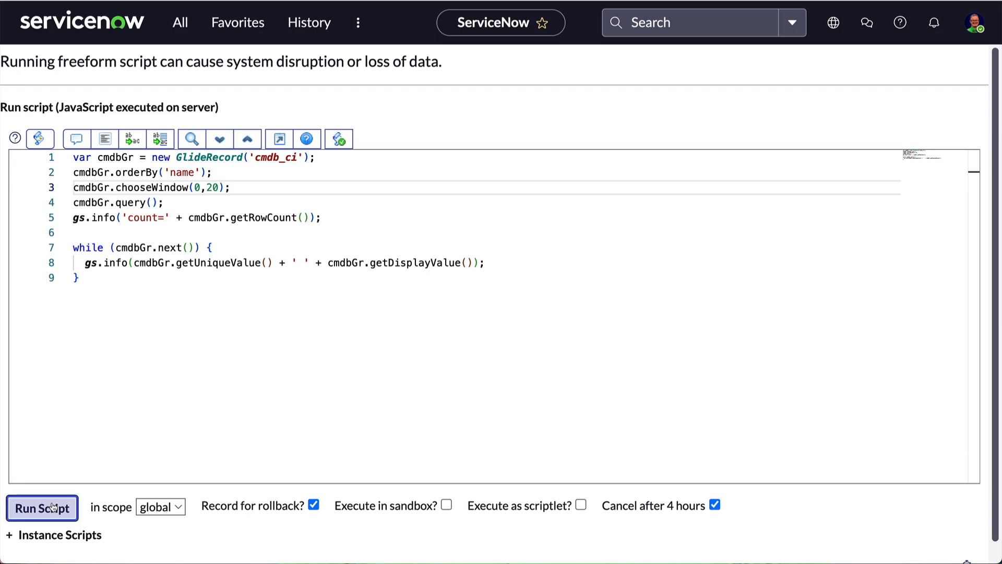
pyautogui.click(42, 508)
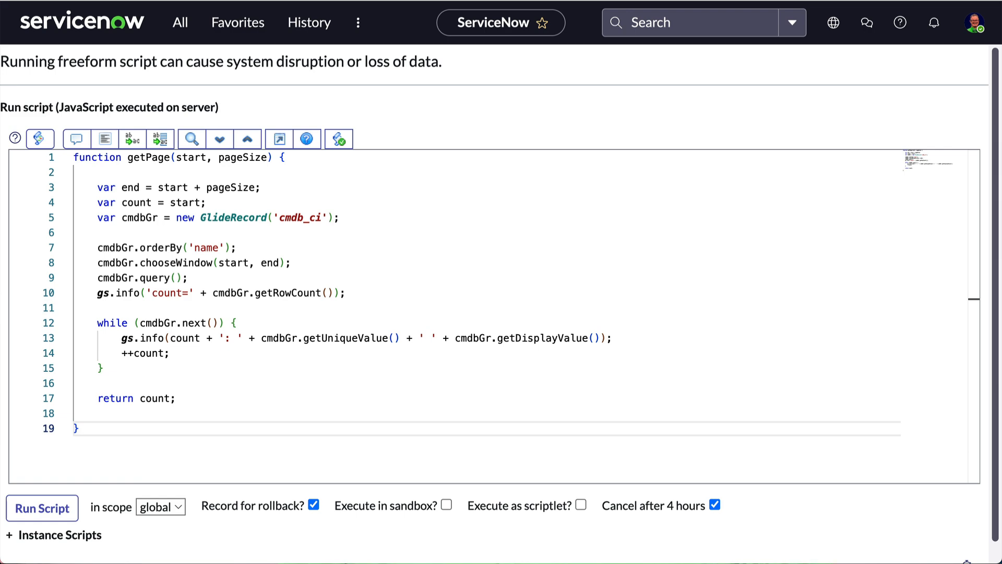
# Add a gs.info('nextStart=' + getPage(...)) line and change the test call to getPage(5,5).
pyautogui.write("gs.info('next')")
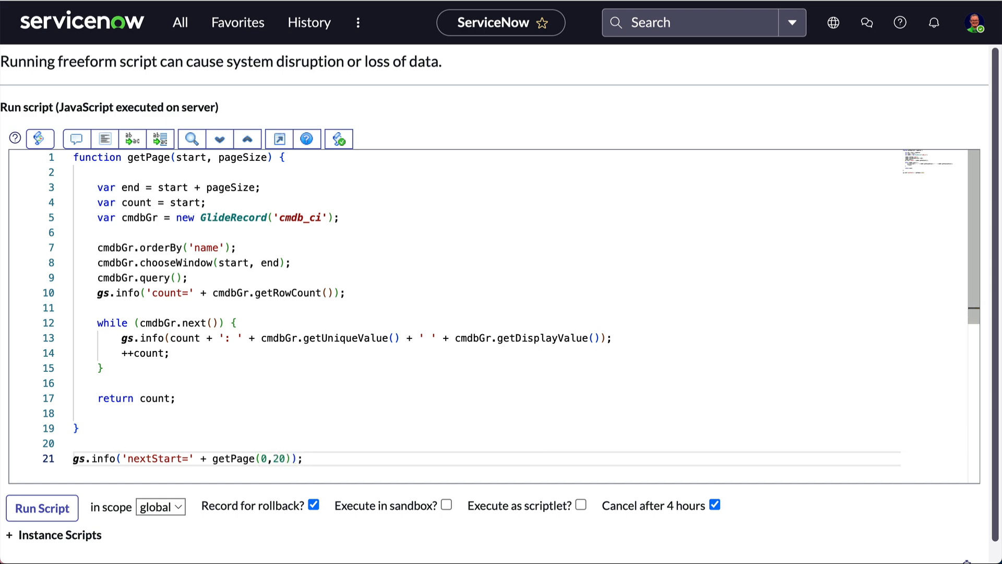
pyautogui.click(42, 508)
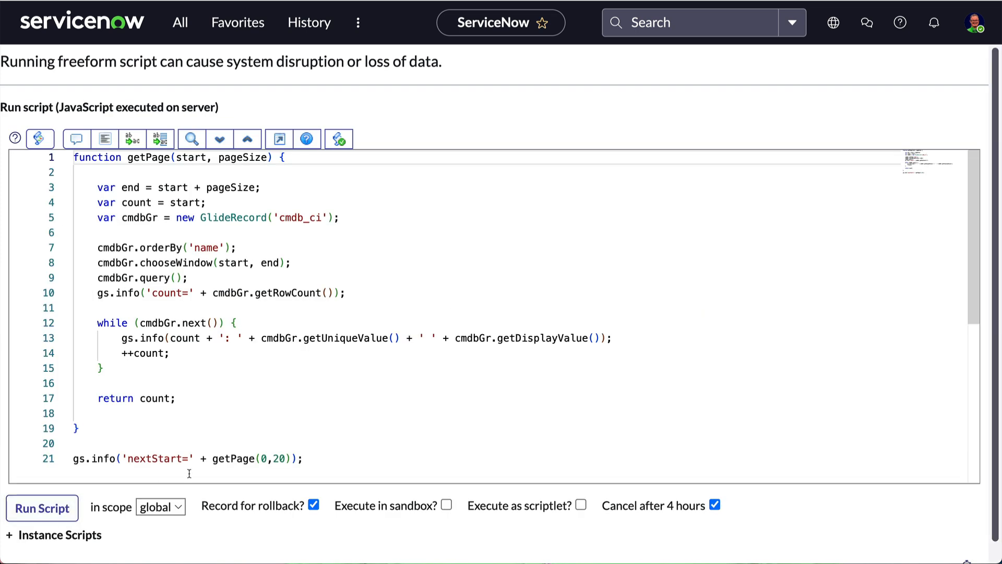
pyautogui.click(42, 508)
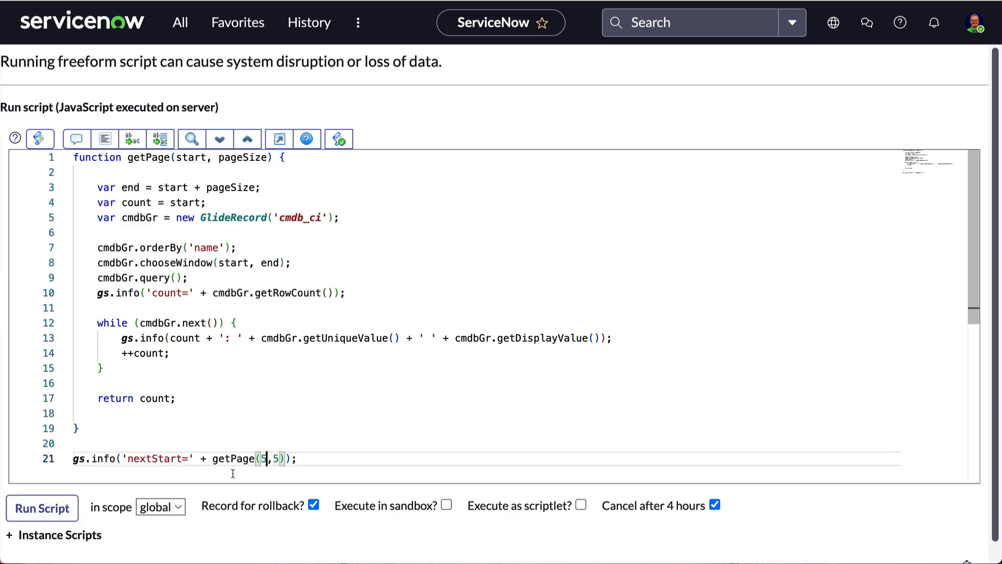
pyautogui.click(42, 507)
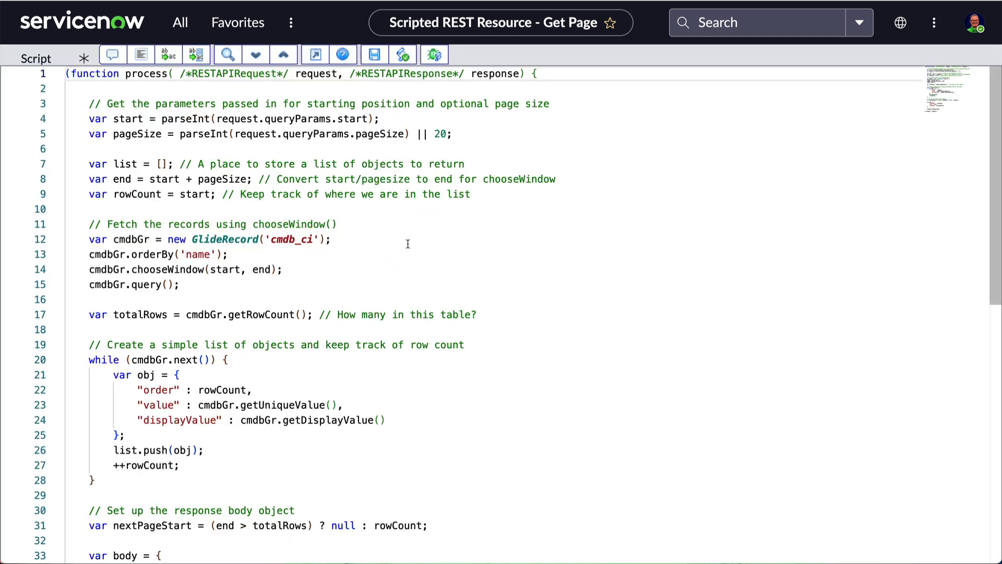
pyautogui.moveTo(359, 544)
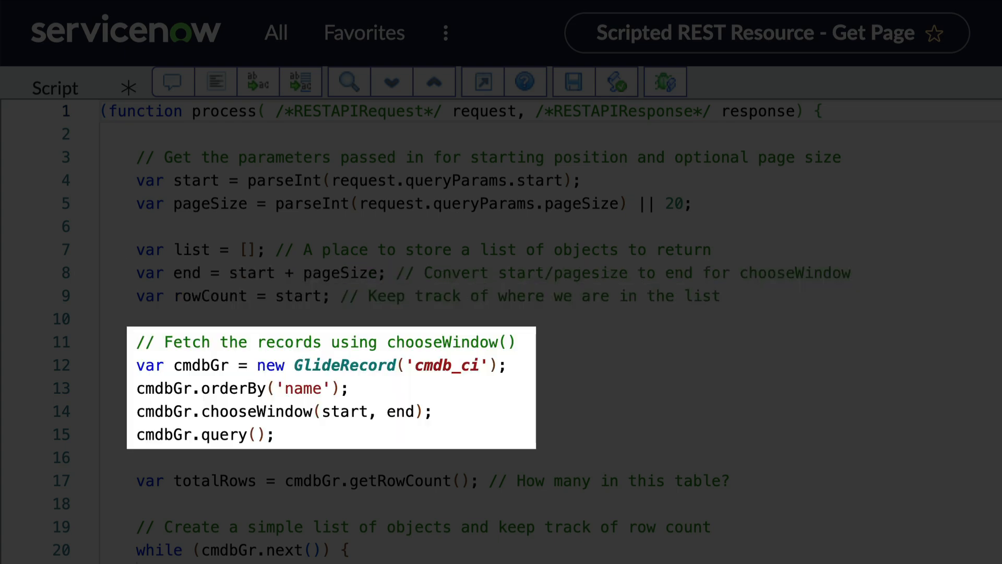
# Open the REST API Explorer on DYK CMDB (namespace snc, version latest) to reach Get Page.
pyautogui.click(432, 480)
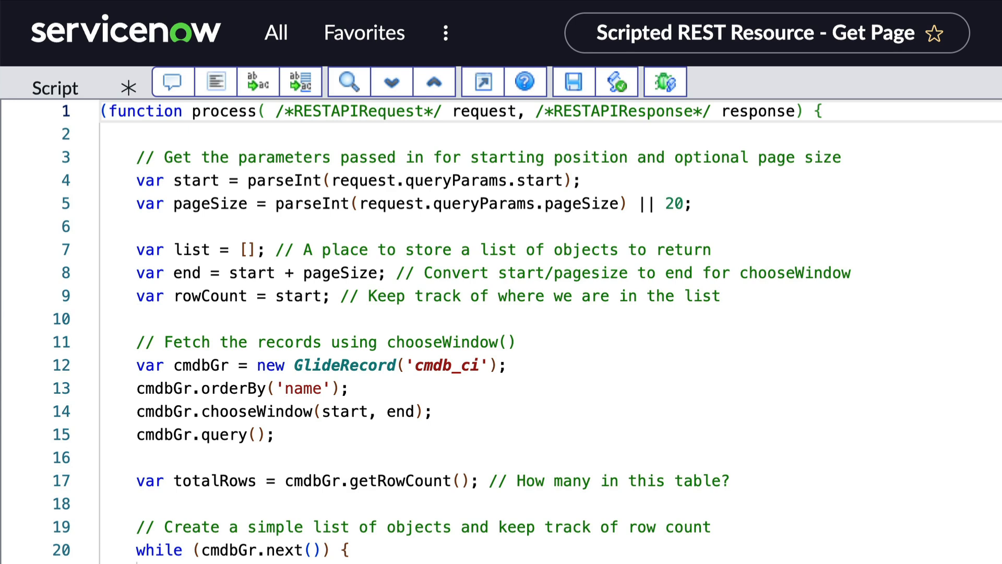
pyautogui.scroll(-3)
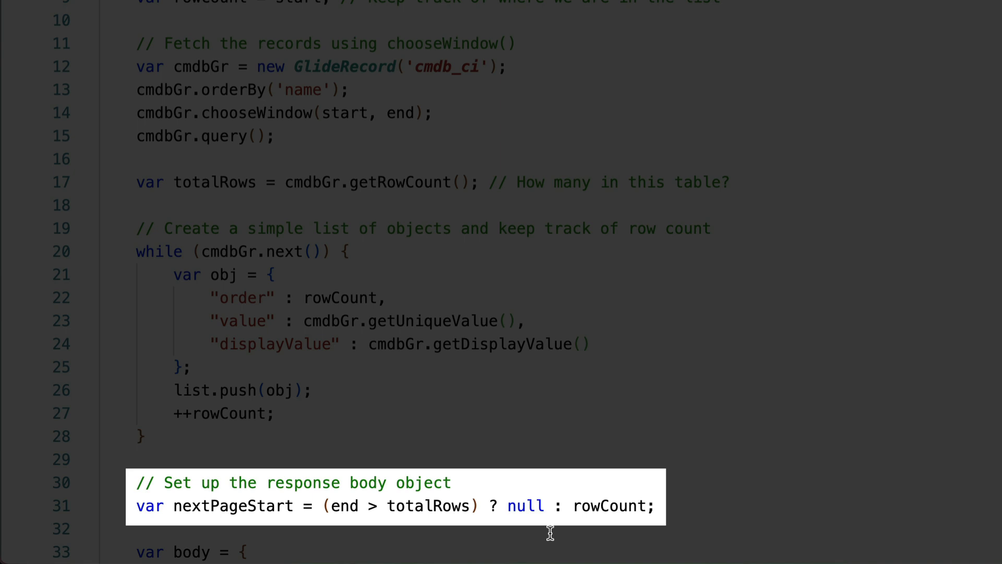
pyautogui.scroll(-3)
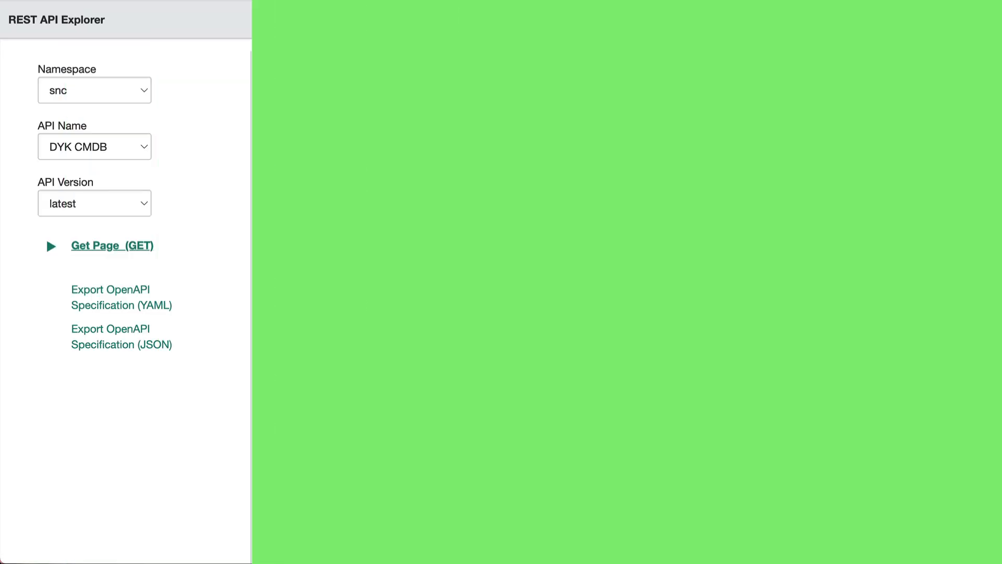
# Send Get Page with query parameter start=0, returning orders 0–19 and nextPage 20.
pyautogui.click(111, 245)
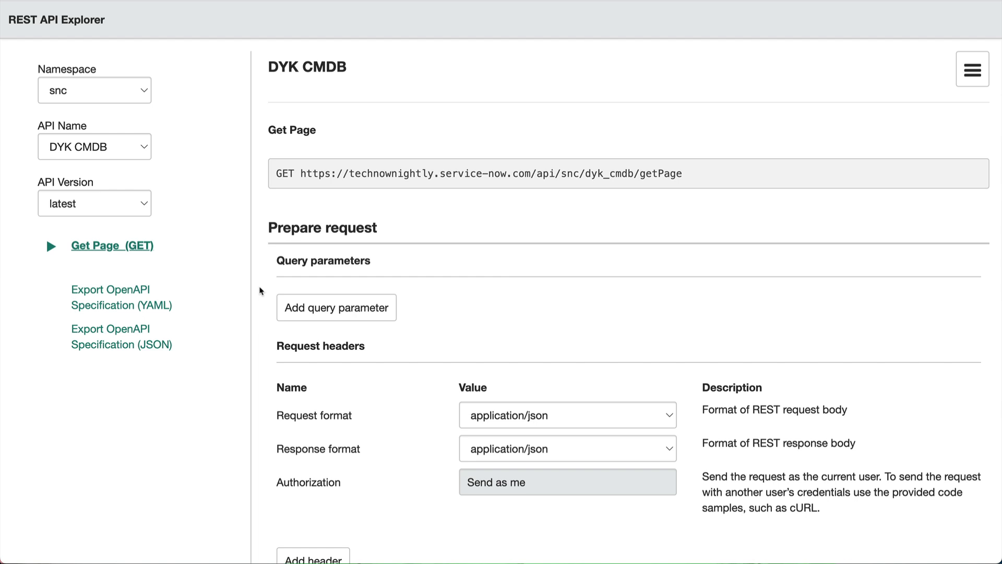
pyautogui.click(336, 307)
pyautogui.write('0')
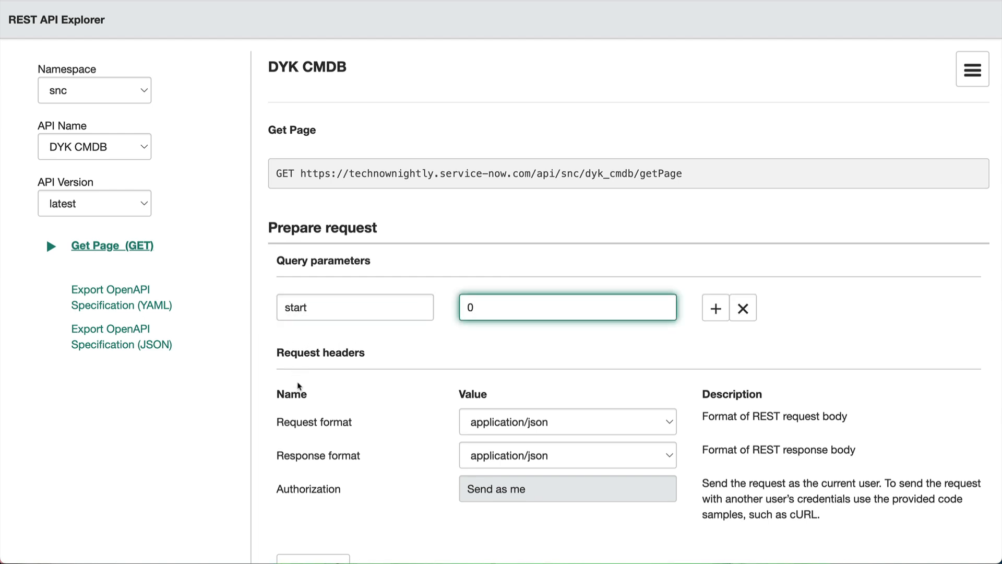
pyautogui.scroll(-3)
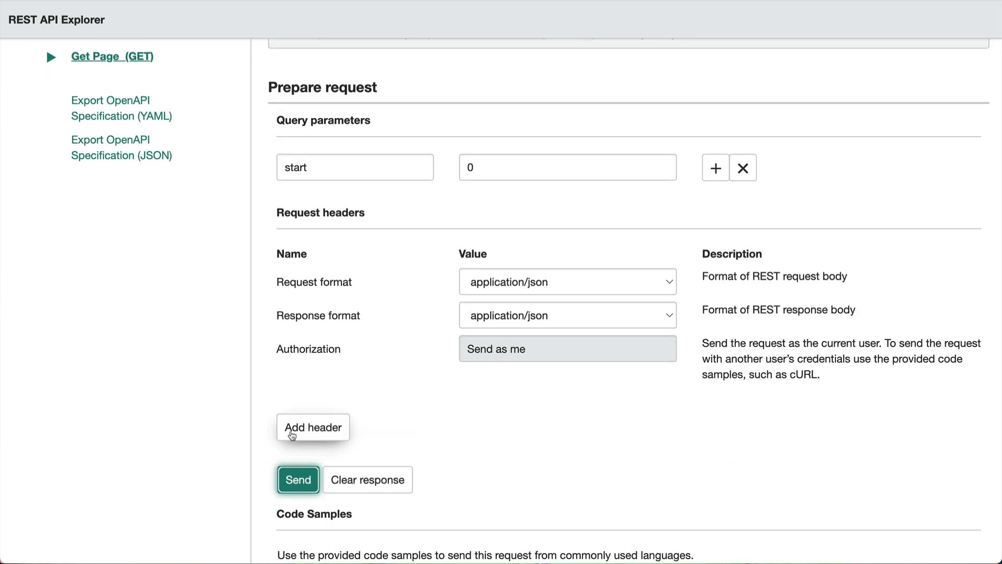
pyautogui.click(298, 479)
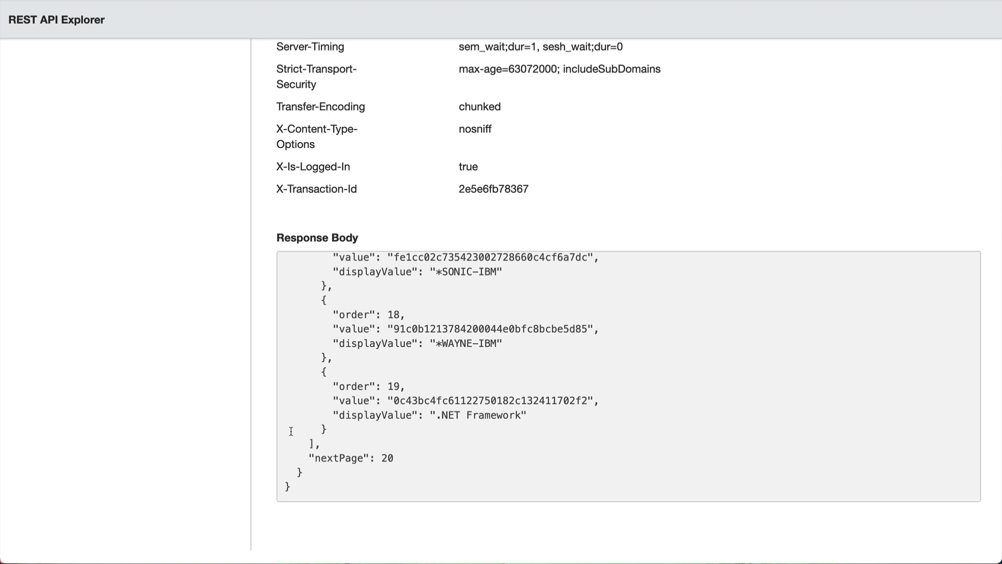
pyautogui.scroll(3)
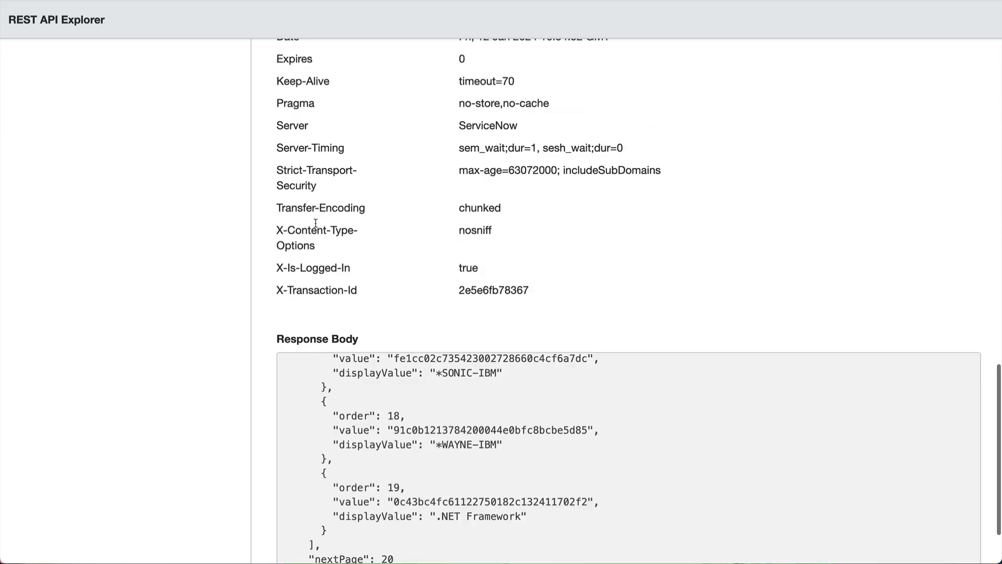
# Change the start parameter to 20 and send Get Page again.
pyautogui.scroll(3)
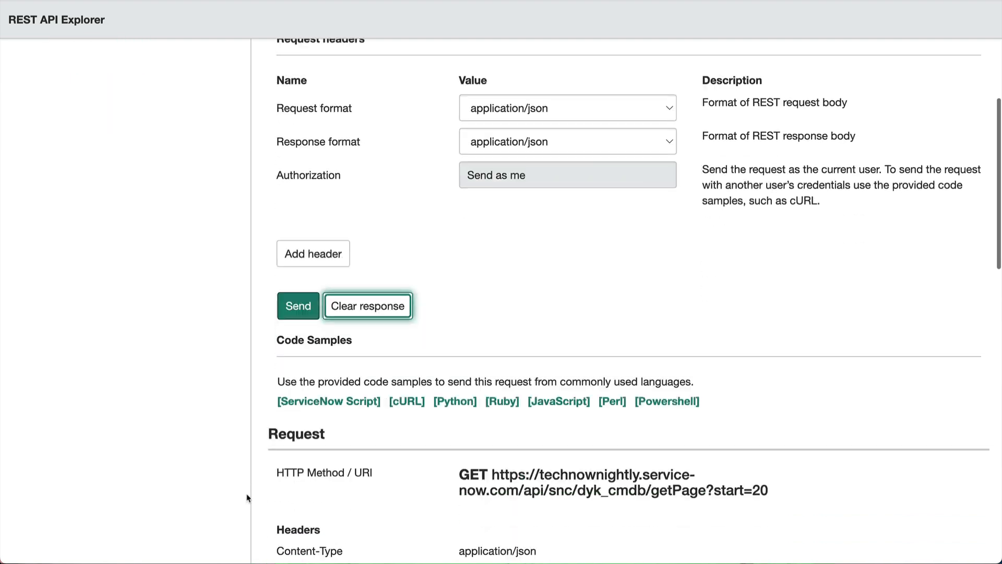
pyautogui.click(298, 305)
pyautogui.write('5')
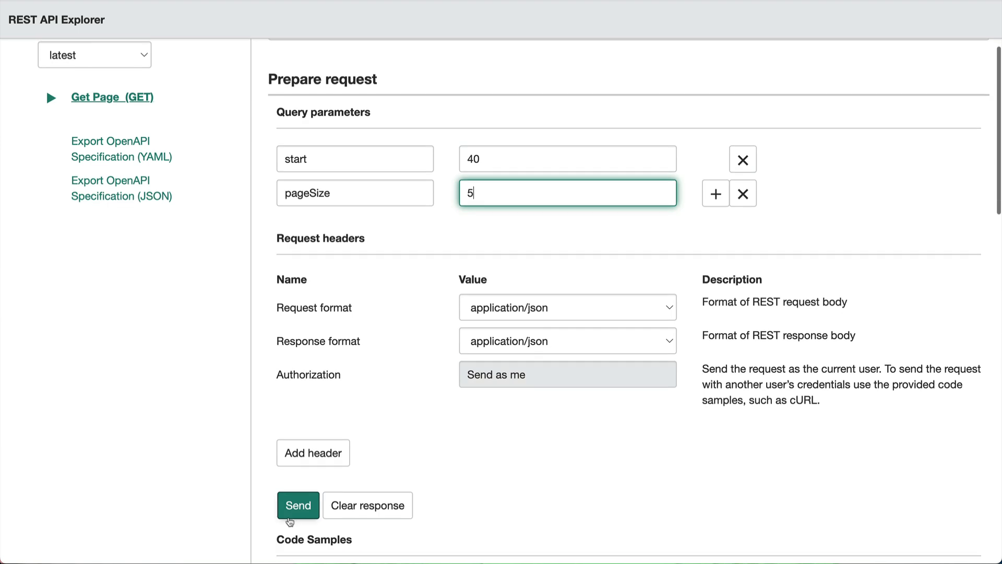
# Send Get Page with start=40 and pageSize=5, getting orders 40–44 and nextPage 45.
pyautogui.click(298, 504)
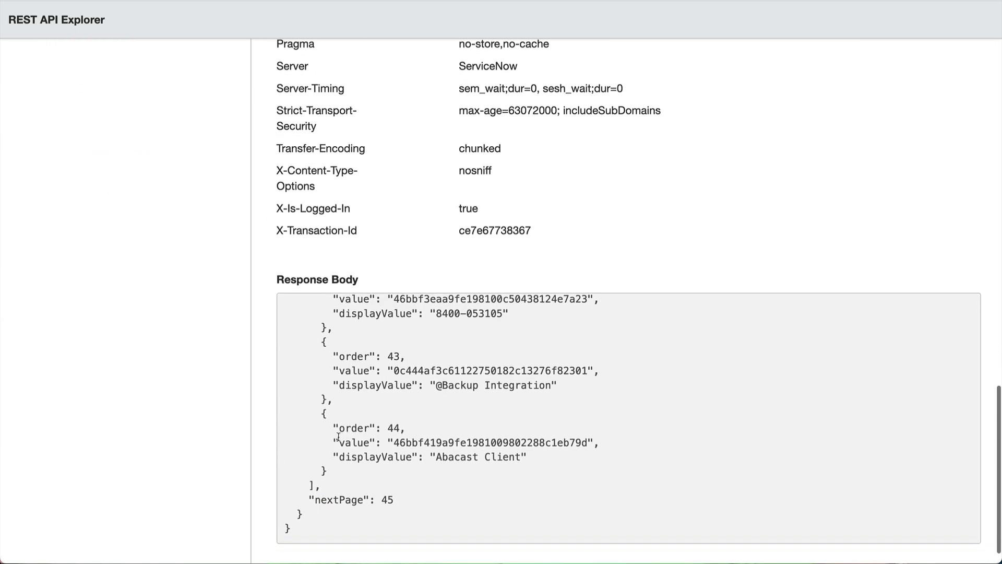
pyautogui.scroll(3)
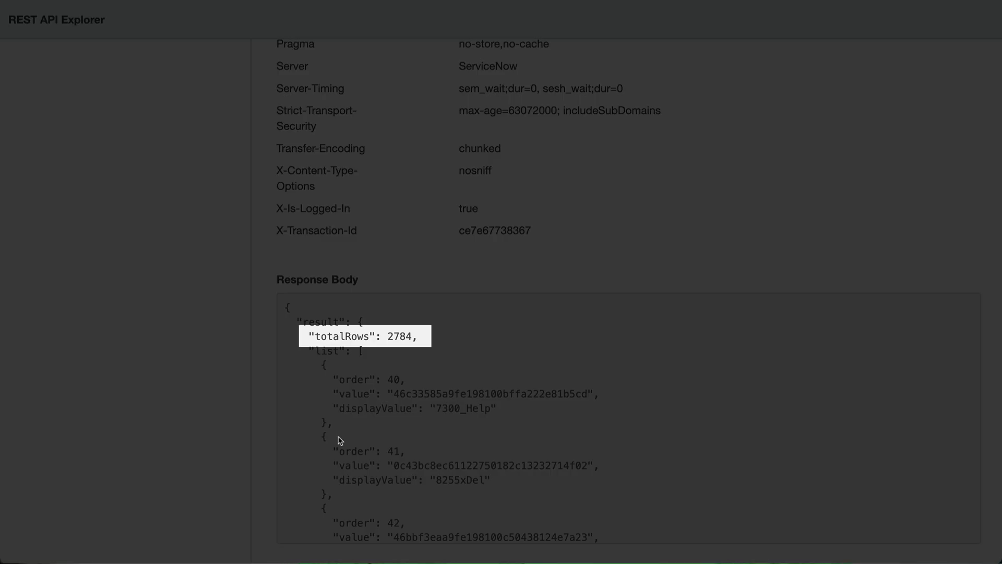
# Send Get Page with start=2760 and pageSize=20, reviewing orders 2760–2779 and nextPage 2780.
pyautogui.scroll(3)
pyautogui.write('2')
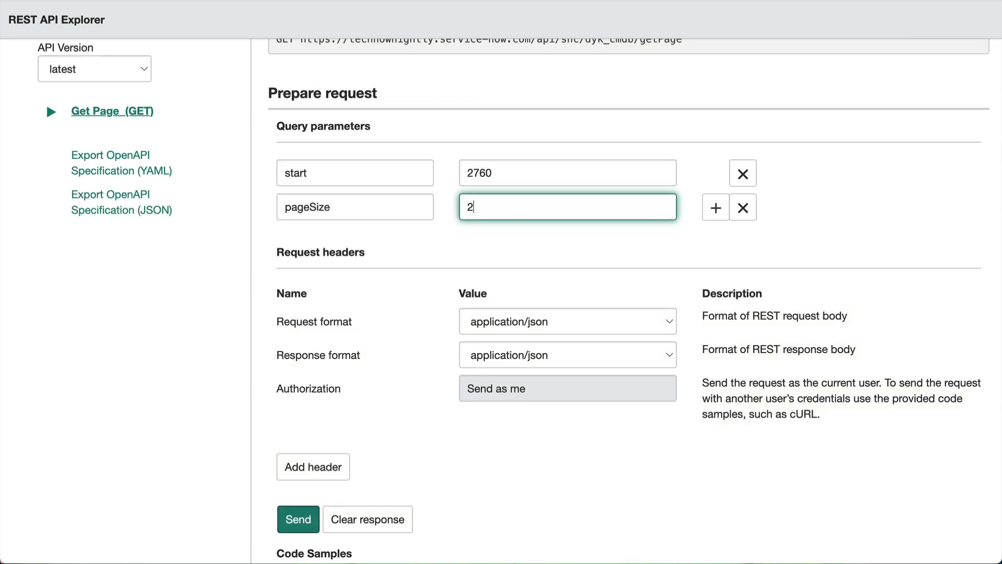
pyautogui.click(297, 518)
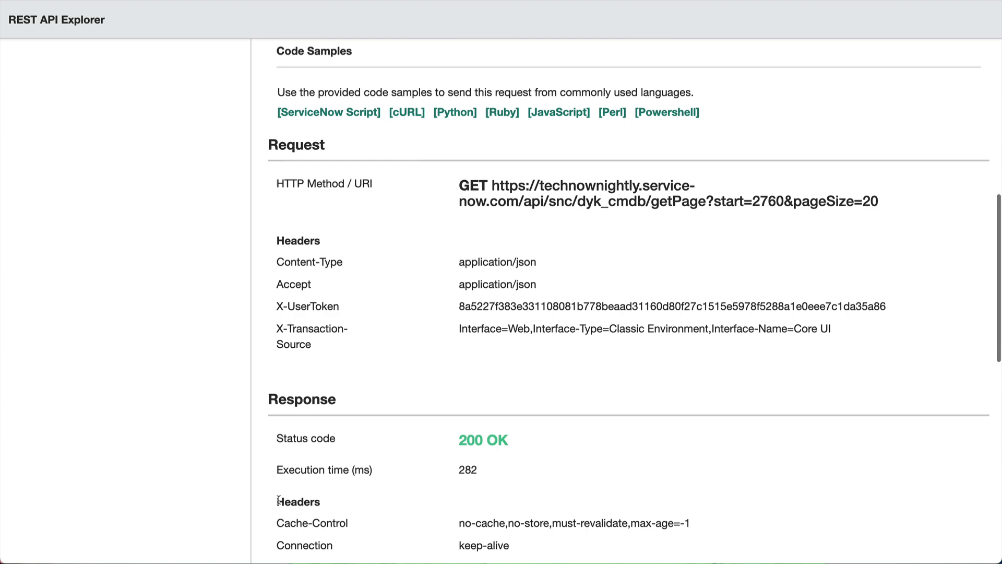
pyautogui.scroll(-3)
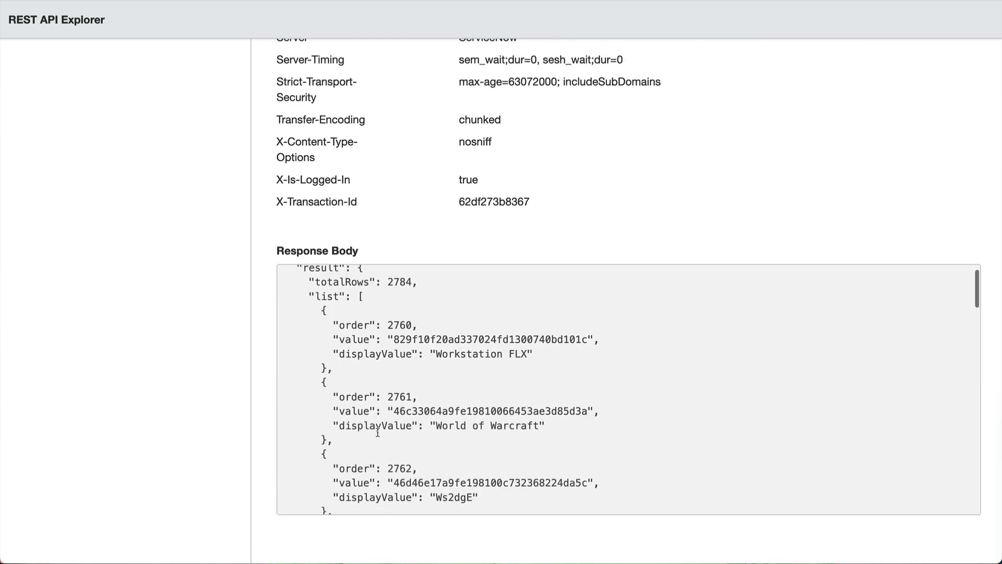
pyautogui.scroll(-3)
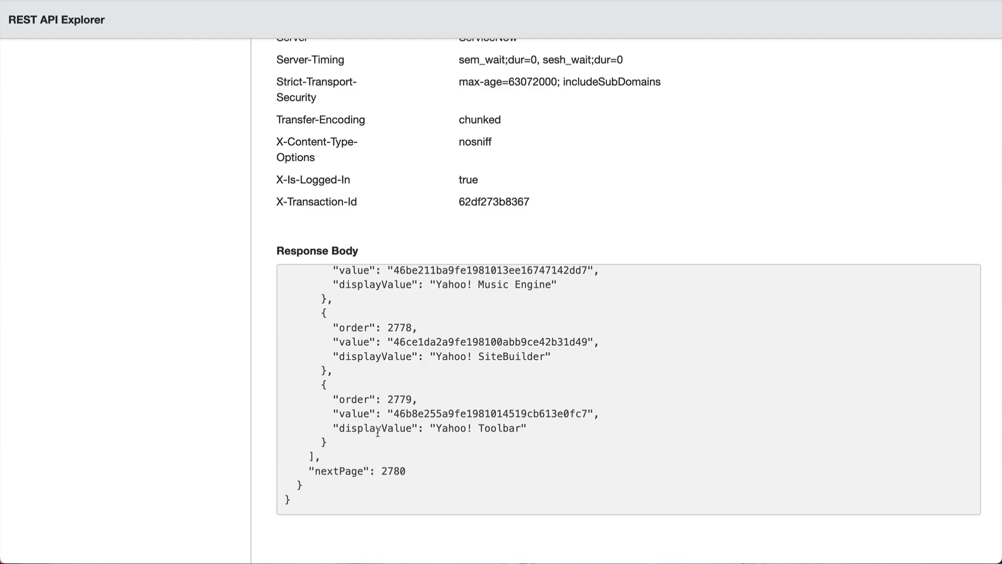
pyautogui.scroll(3)
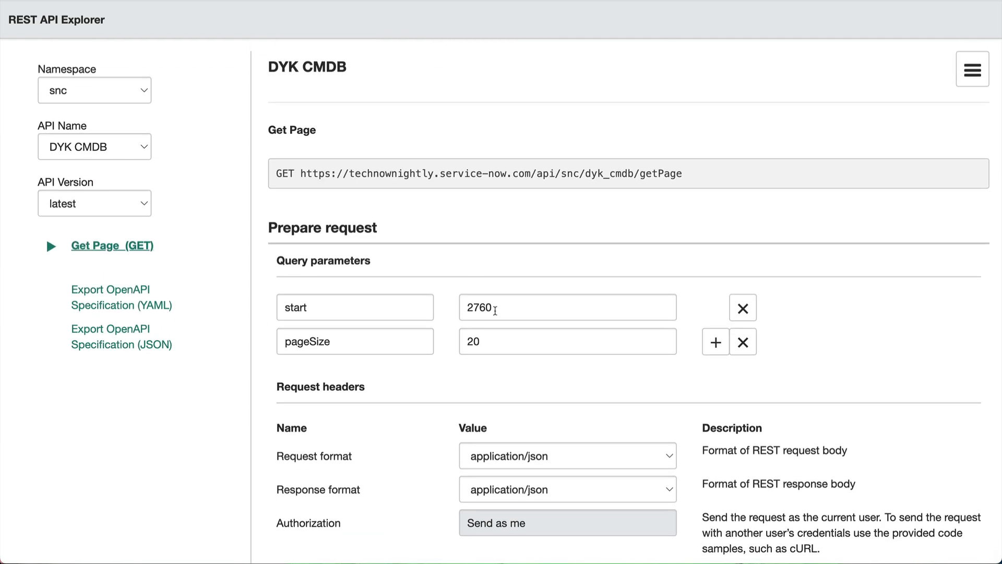
# Send Get Page with start=2780, confirming final orders 2780–2783 and nextPage null.
pyautogui.write('2780')
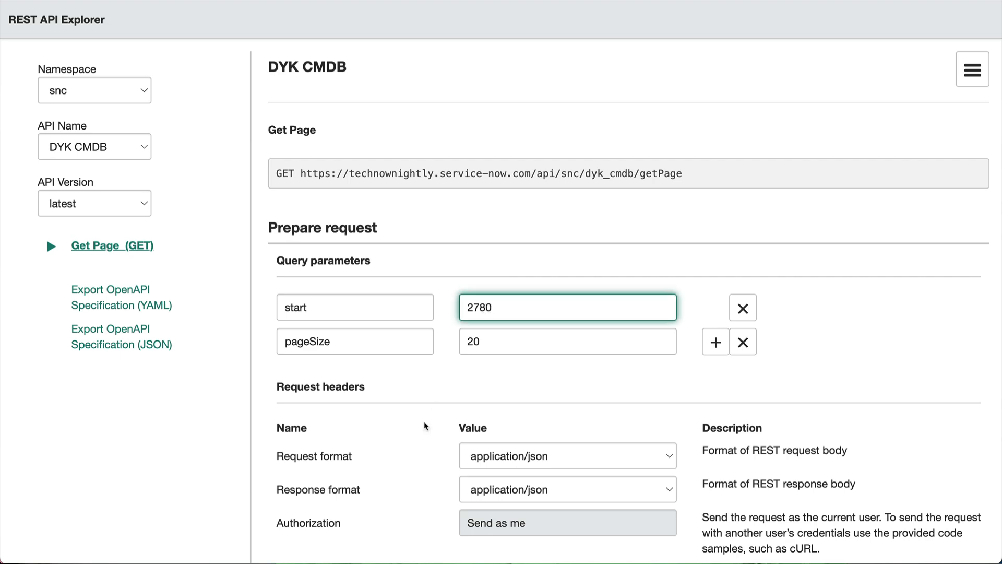
pyautogui.scroll(-3)
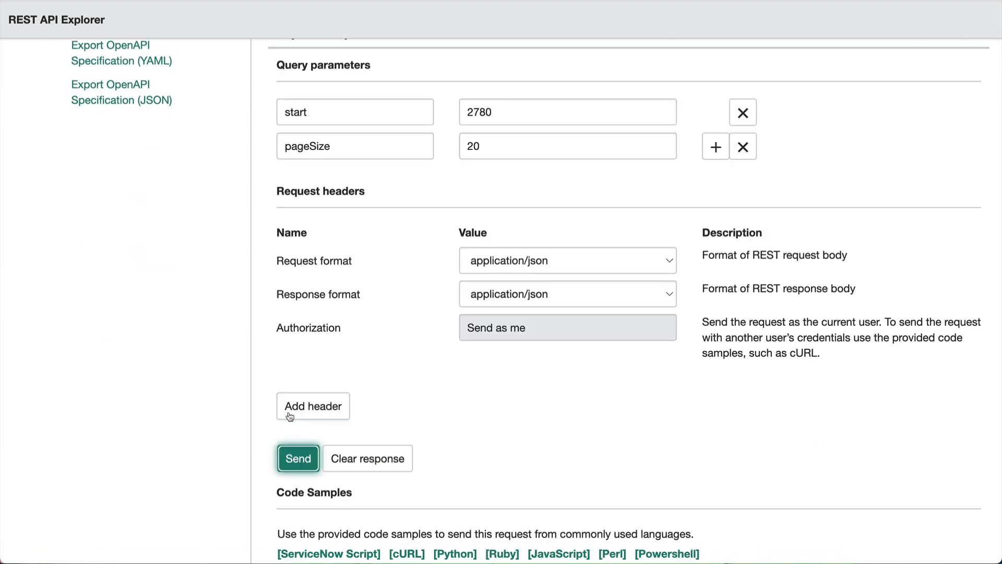
pyautogui.click(297, 458)
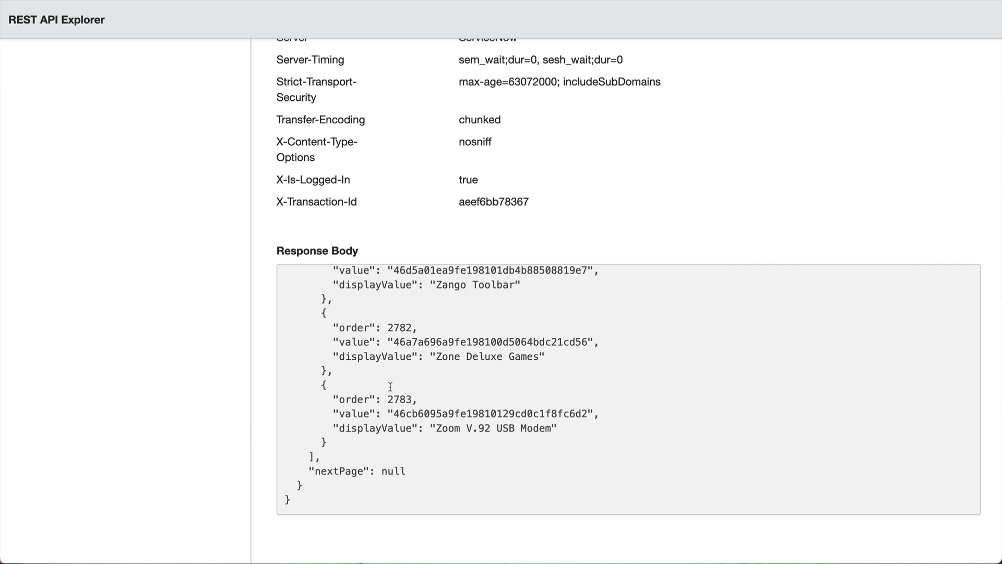
pyautogui.scroll(3)
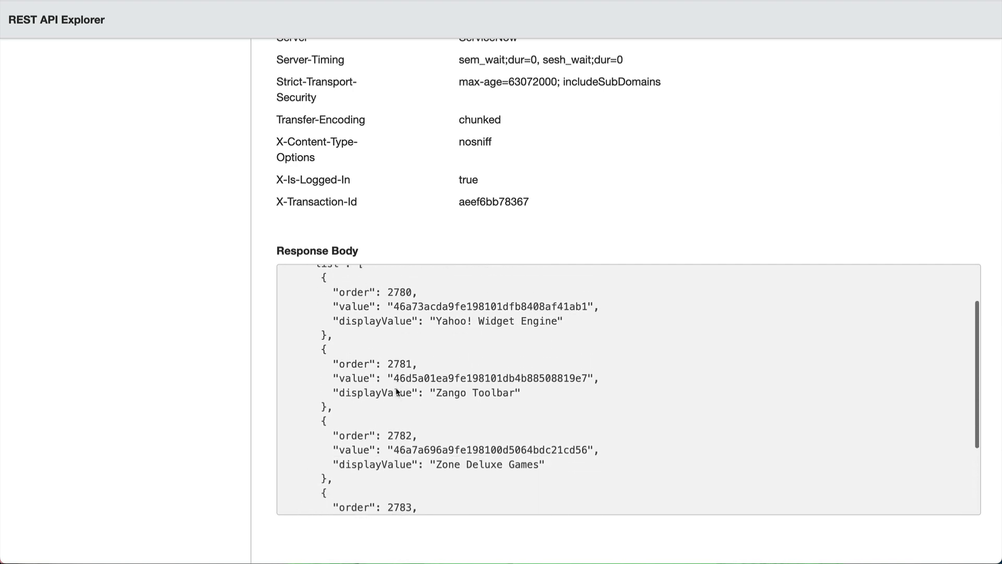